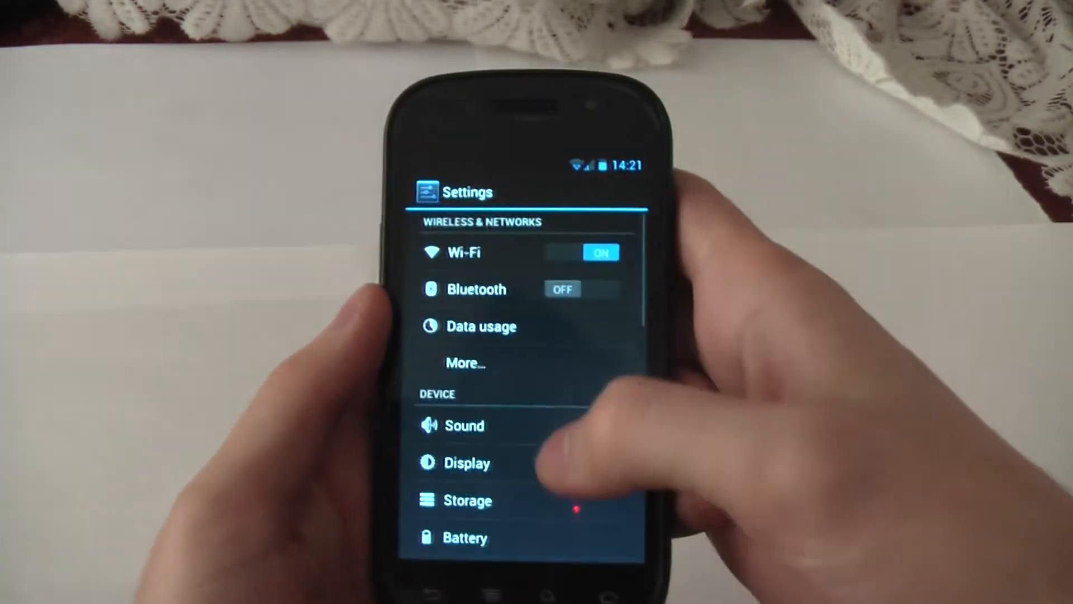
- Scroll through the Settings list before returning to the home screen
scroll("up", 3)
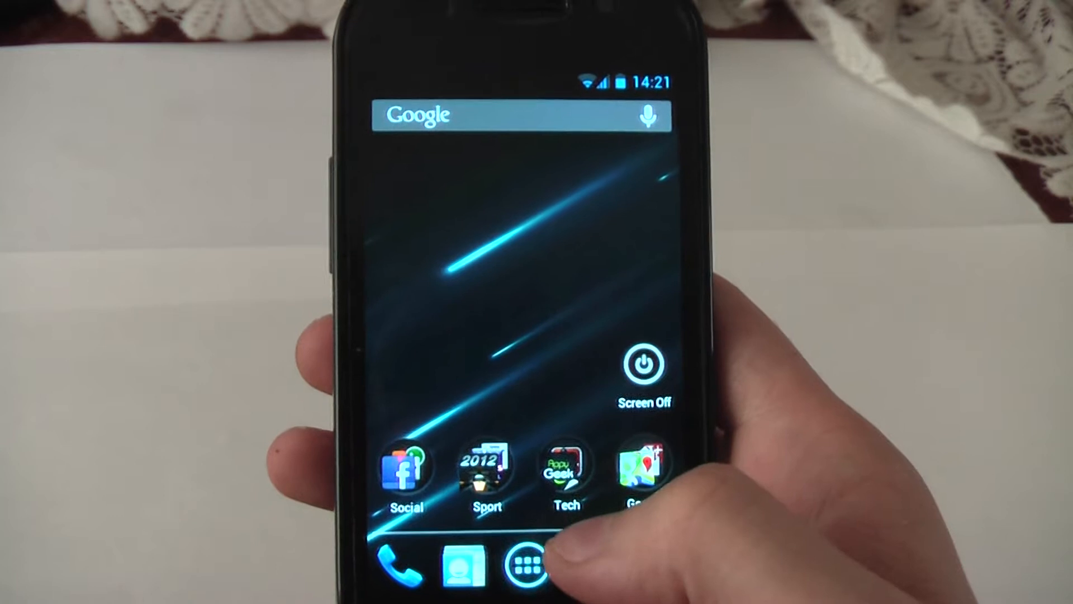
- Browse the Apps pages in the drawer, then show the Widgets list
left_click(527, 568)
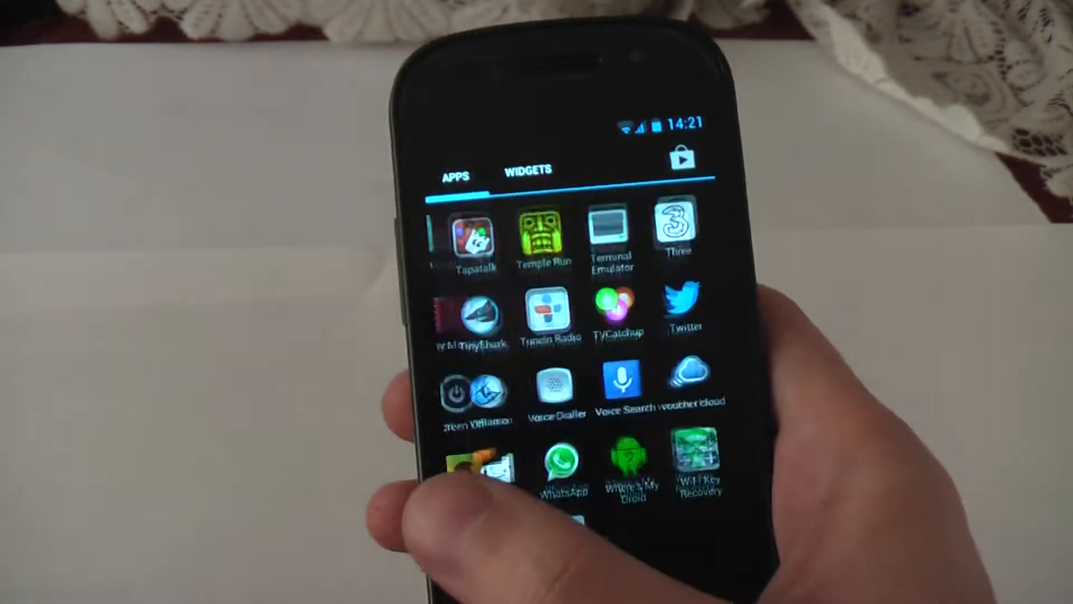
scroll("down", 3)
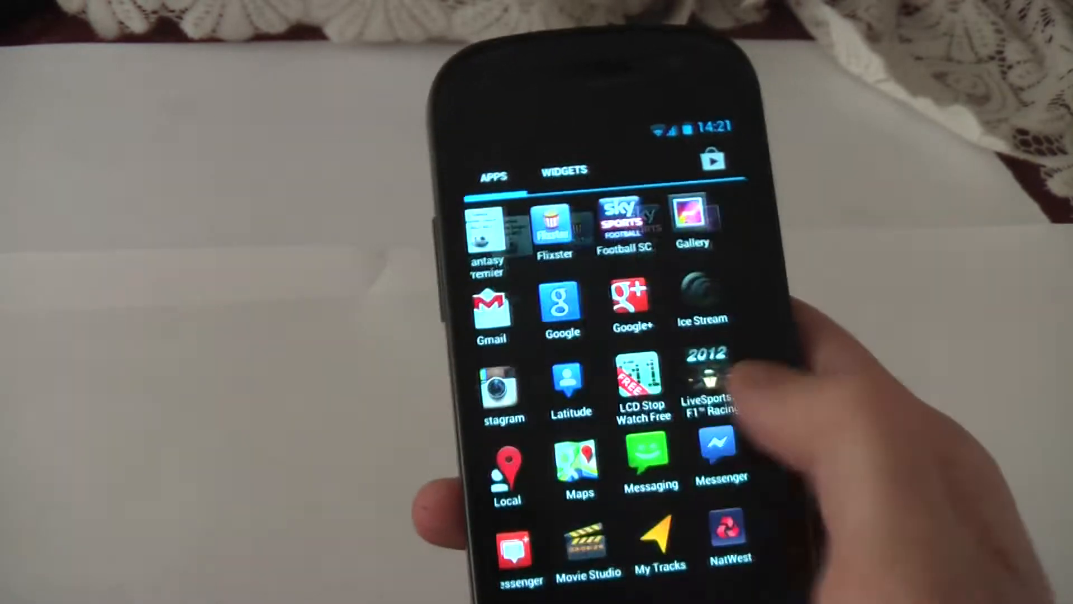
left_click(563, 170)
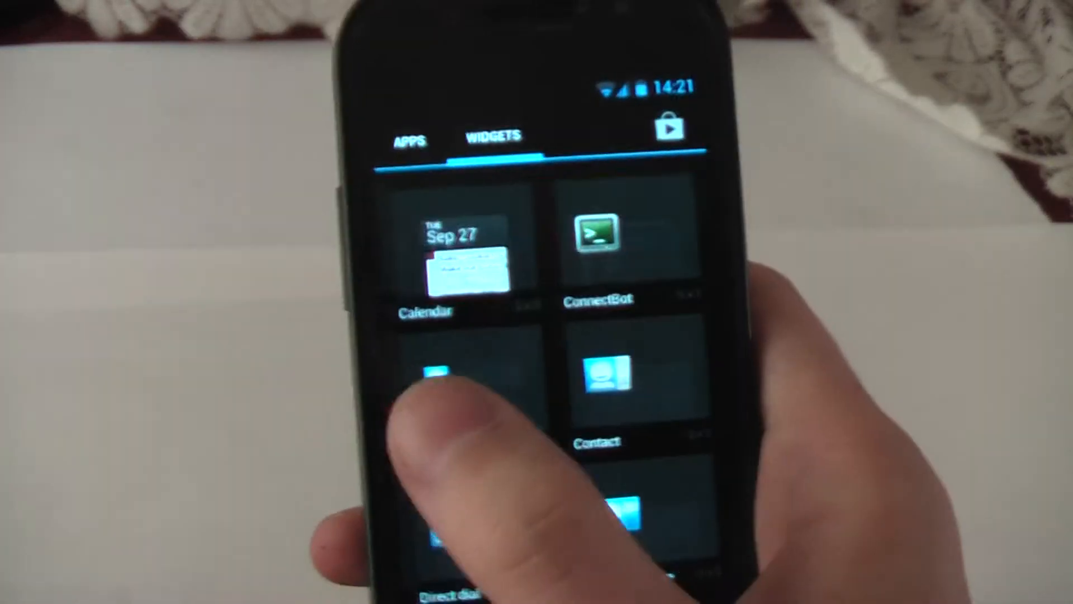
left_click(409, 140)
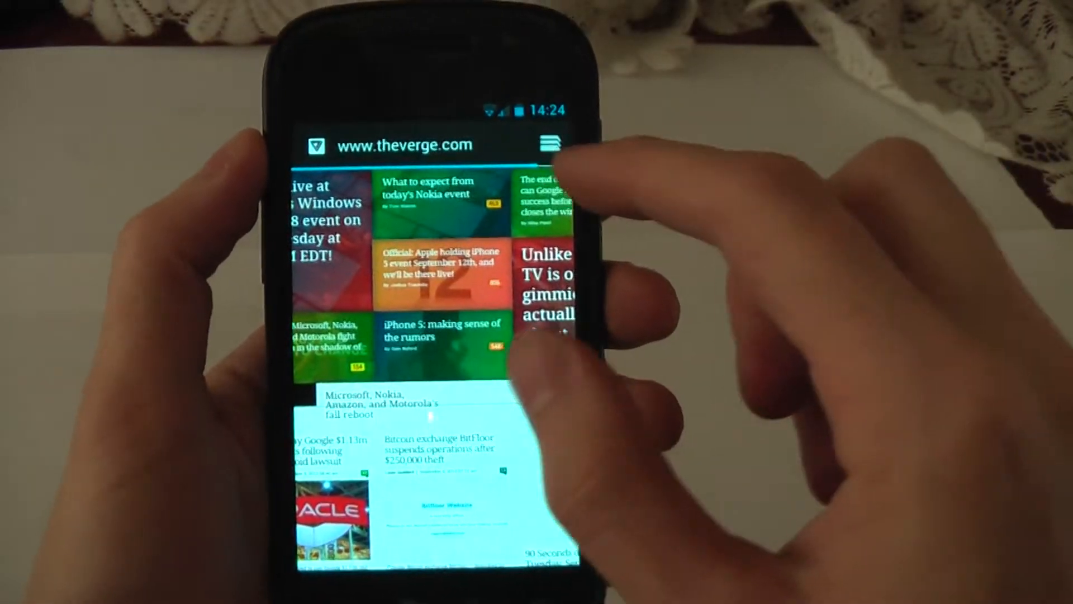
- Open a story tile from The Verge front page
left_click(547, 287)
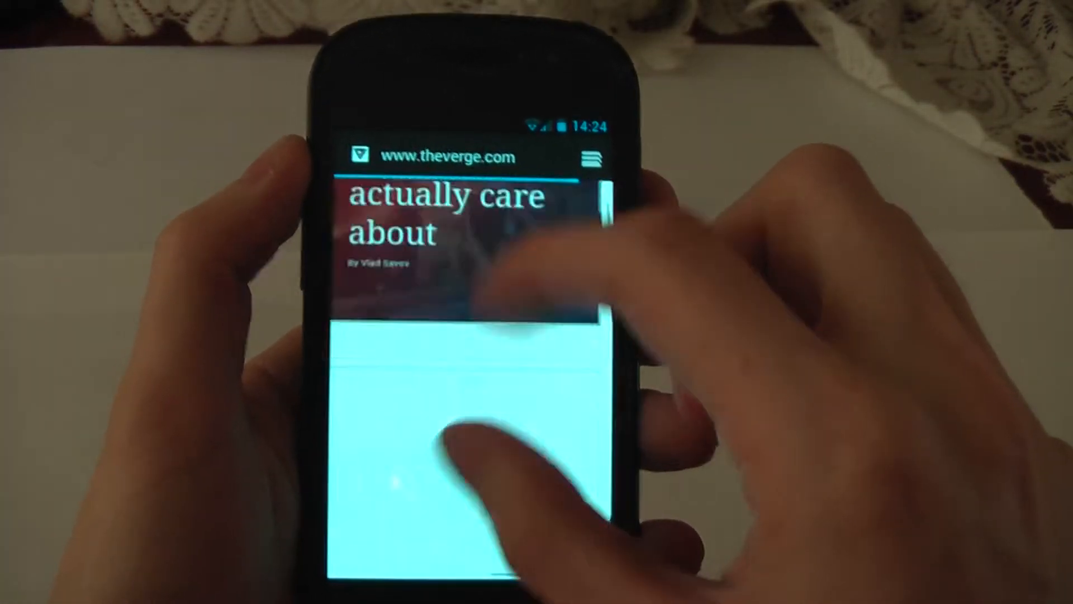